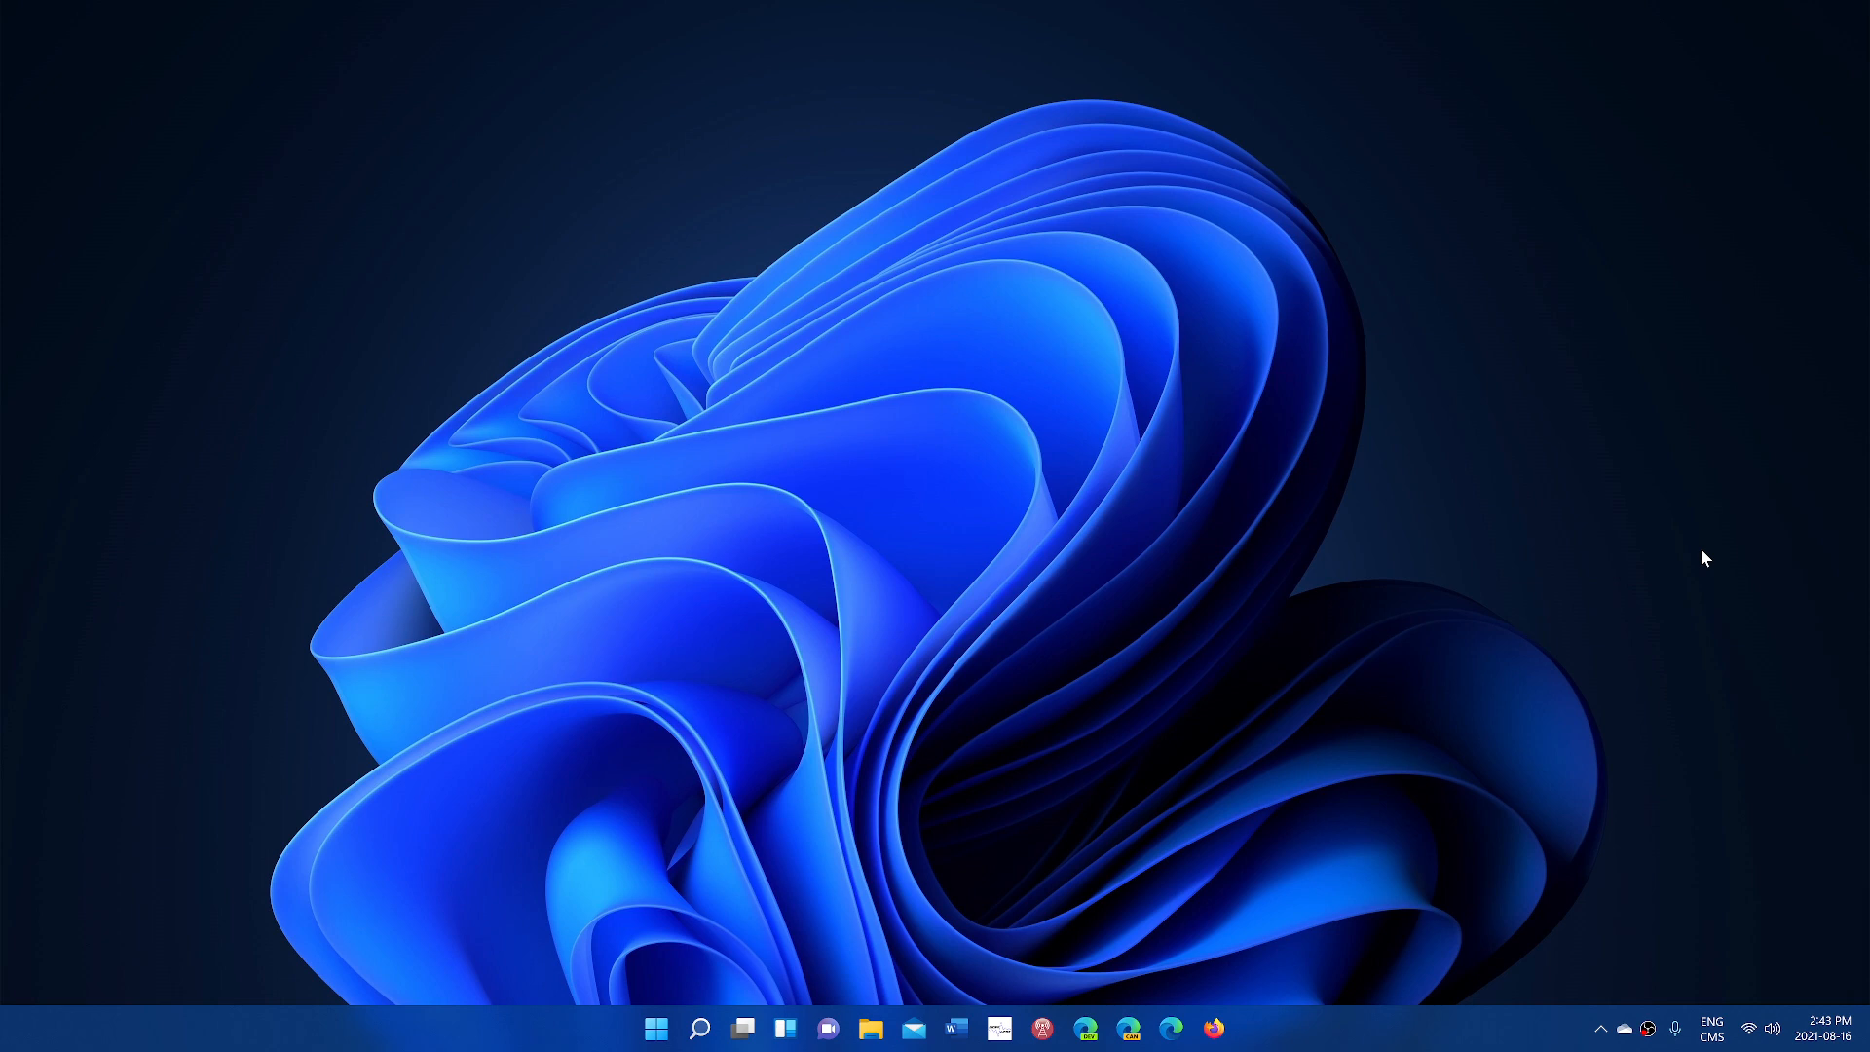
mouse_move(935, 835)
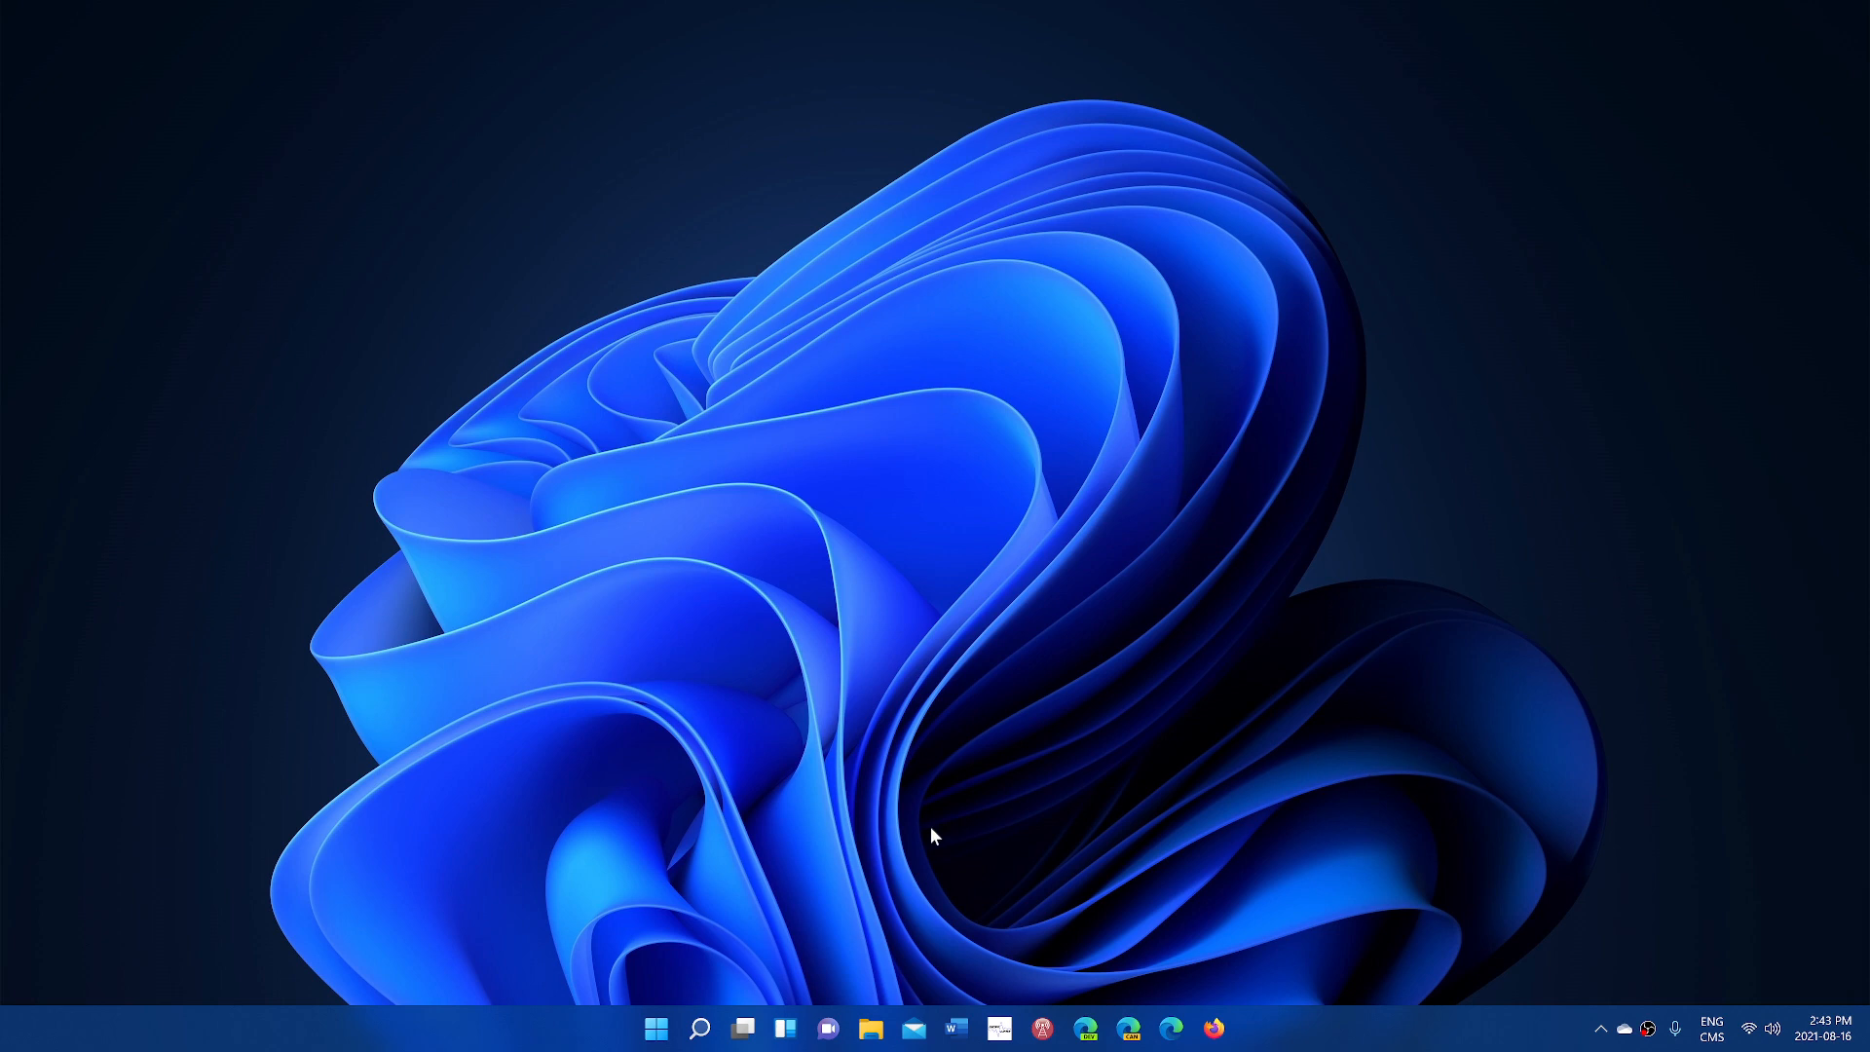
mouse_move(819, 910)
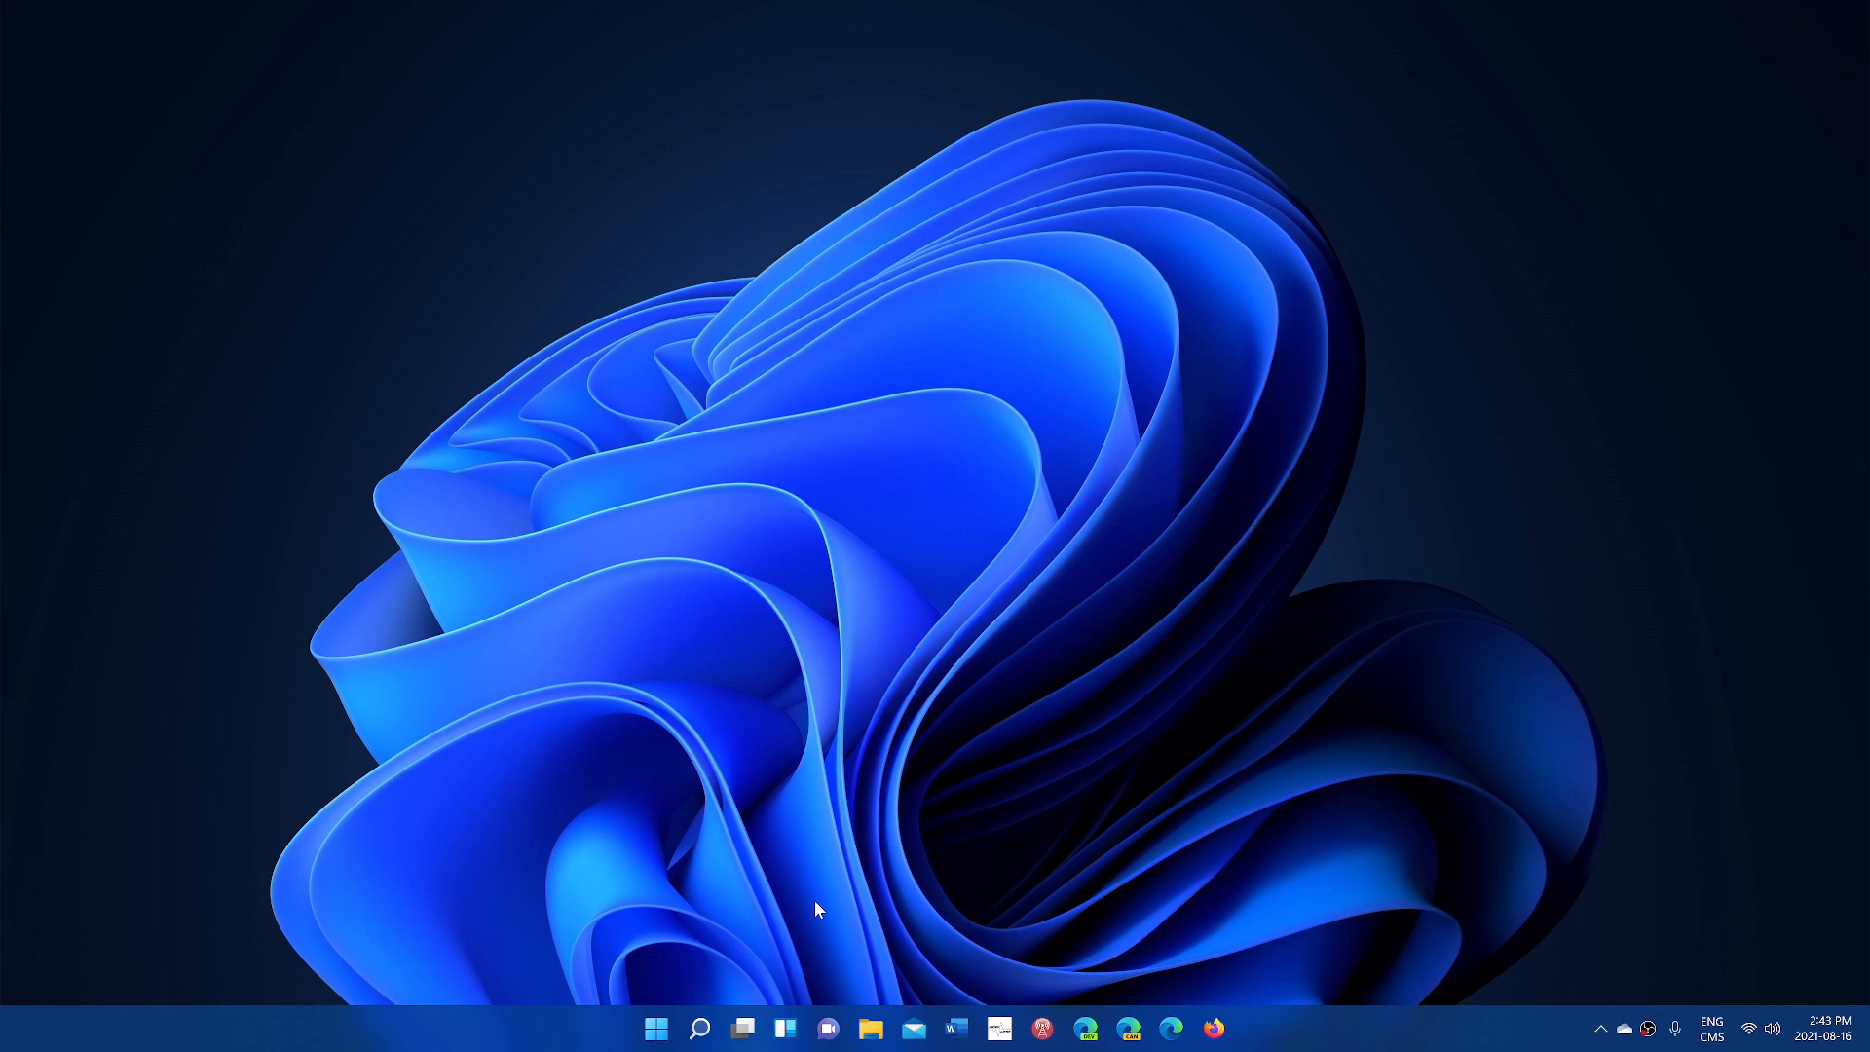
mouse_move(1314, 817)
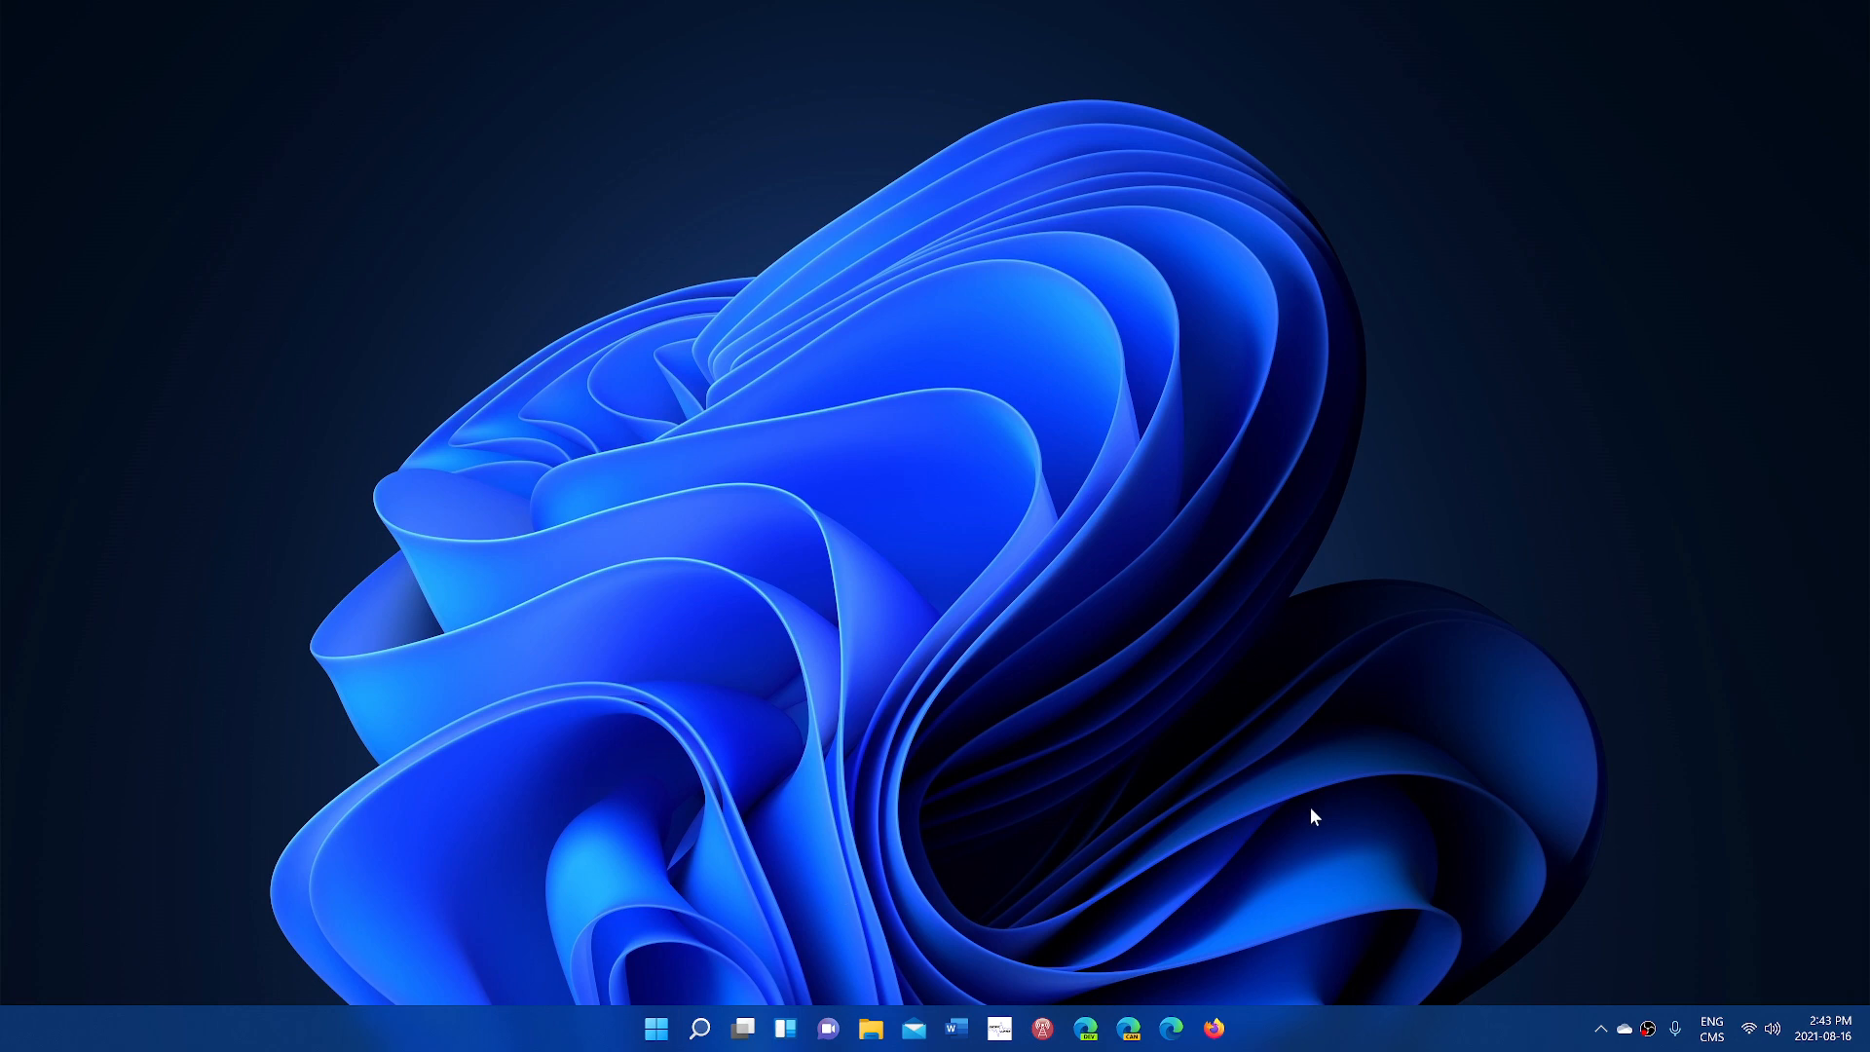